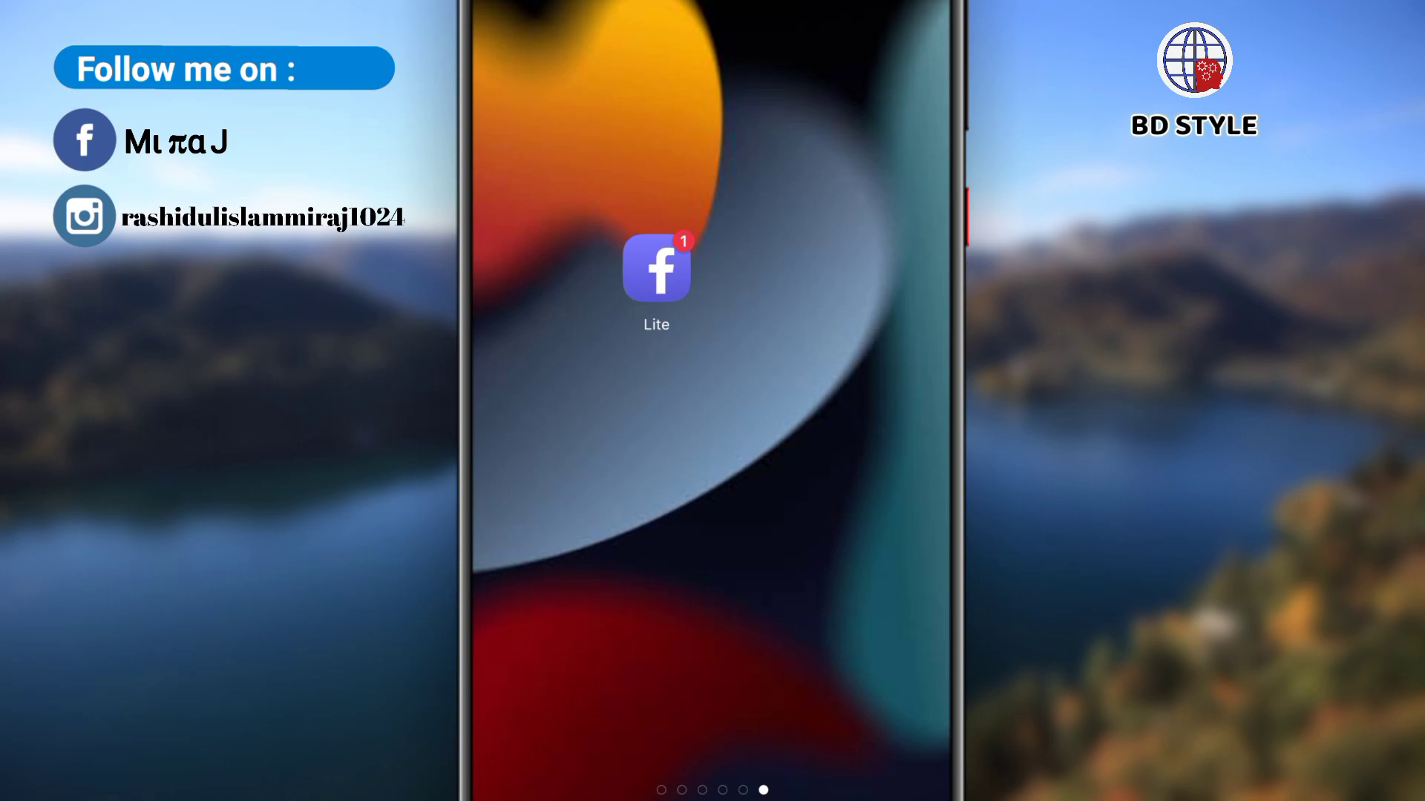
- Long-press the Facebook Lite home-screen icon and open its Play Store listing
click(656, 268)
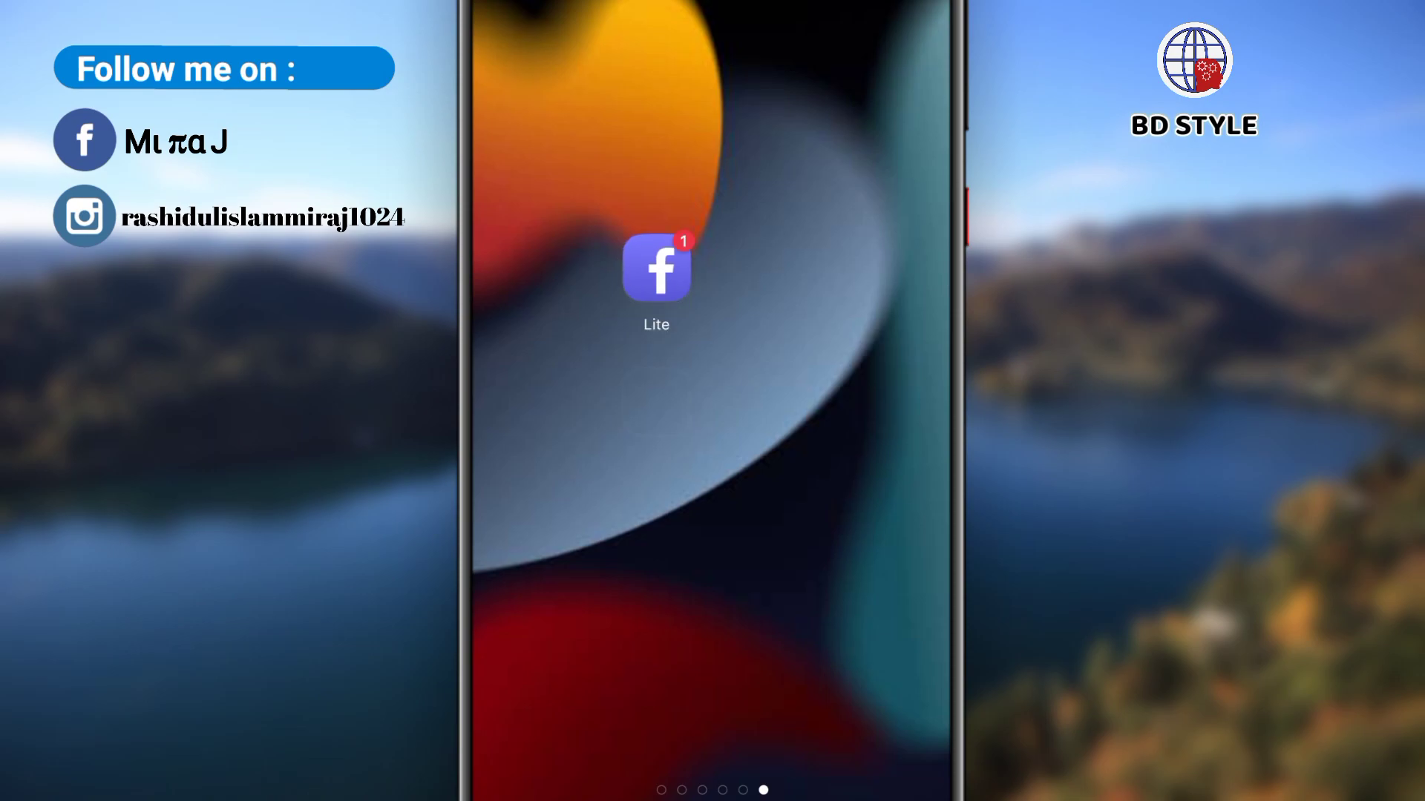
click(656, 268)
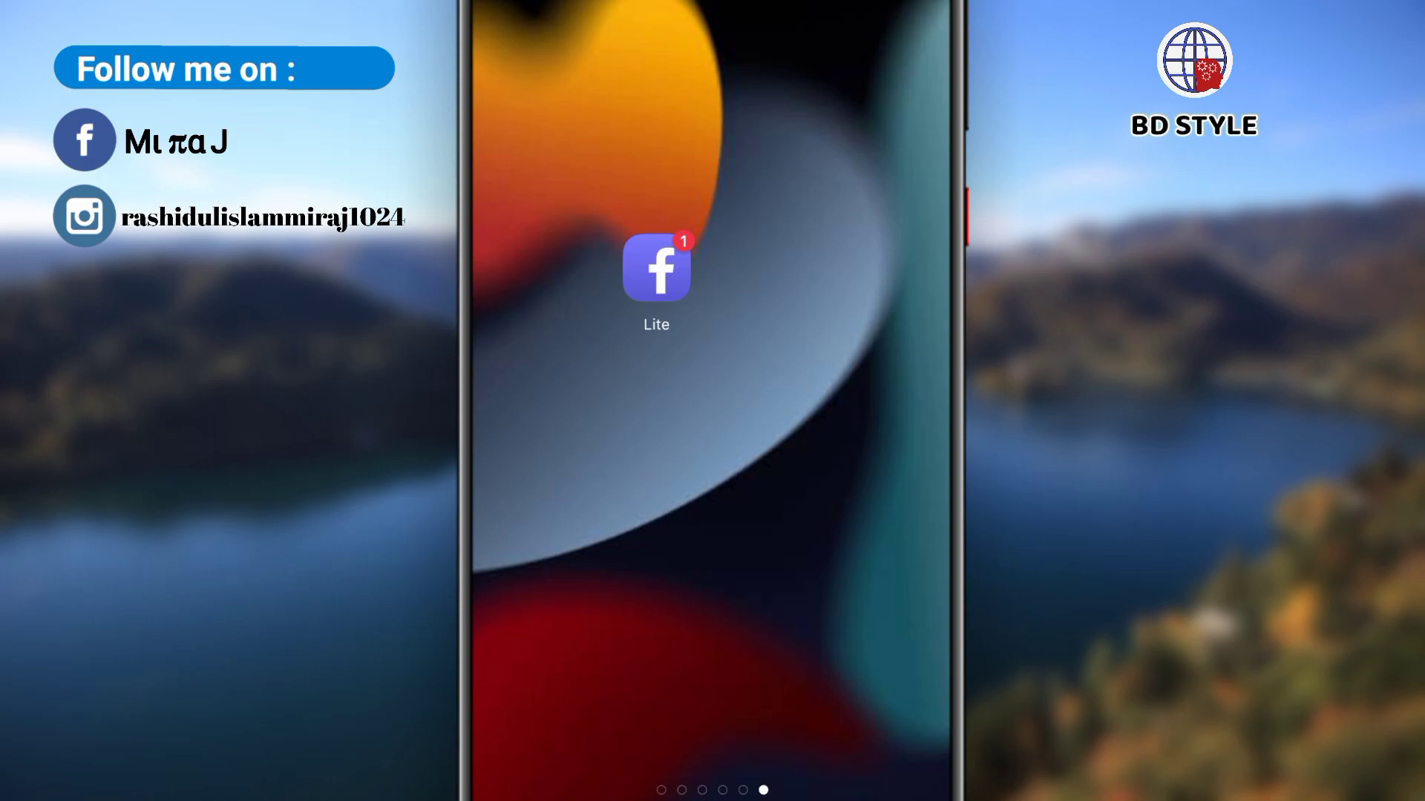
click(656, 268)
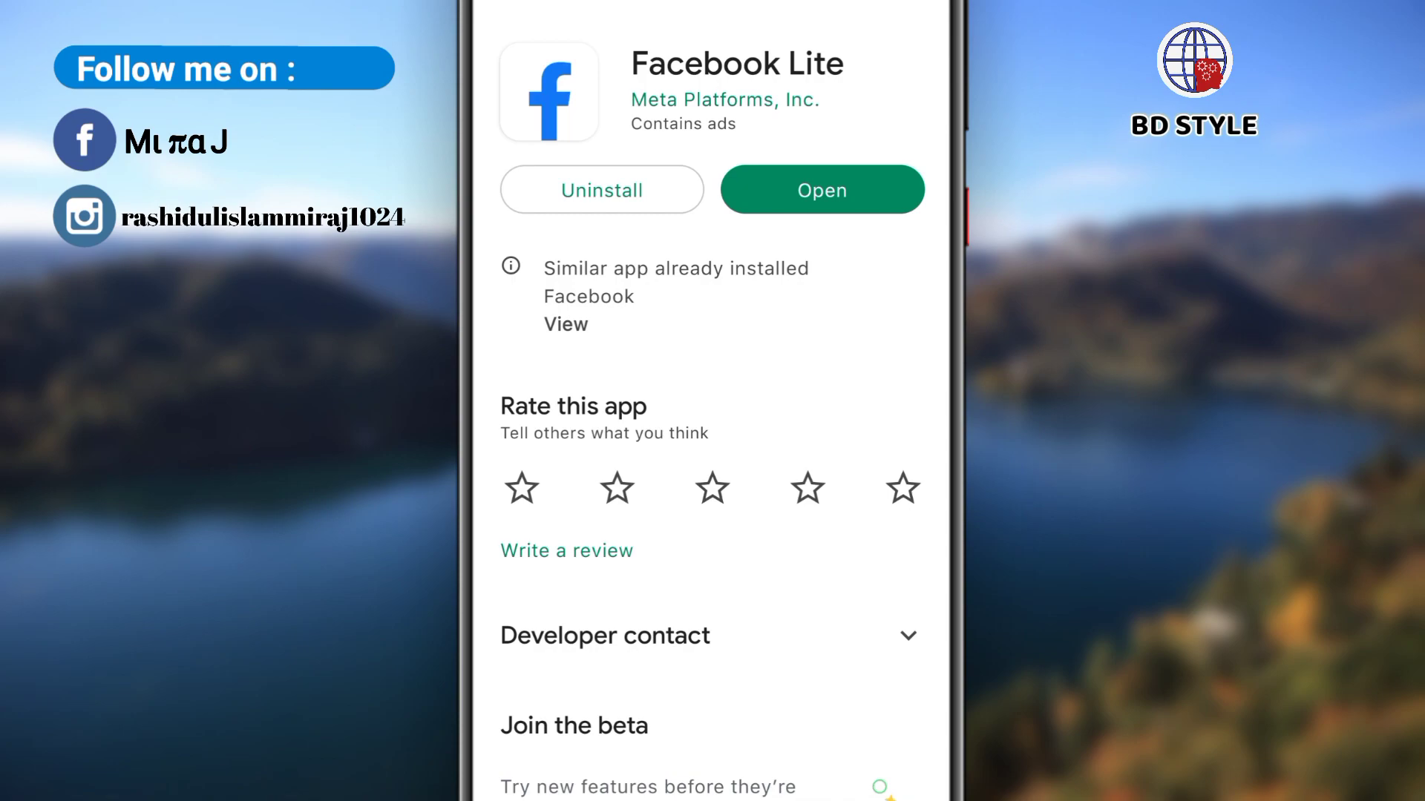
- Uninstall Facebook Lite from its Play Store page and confirm the removal
click(602, 189)
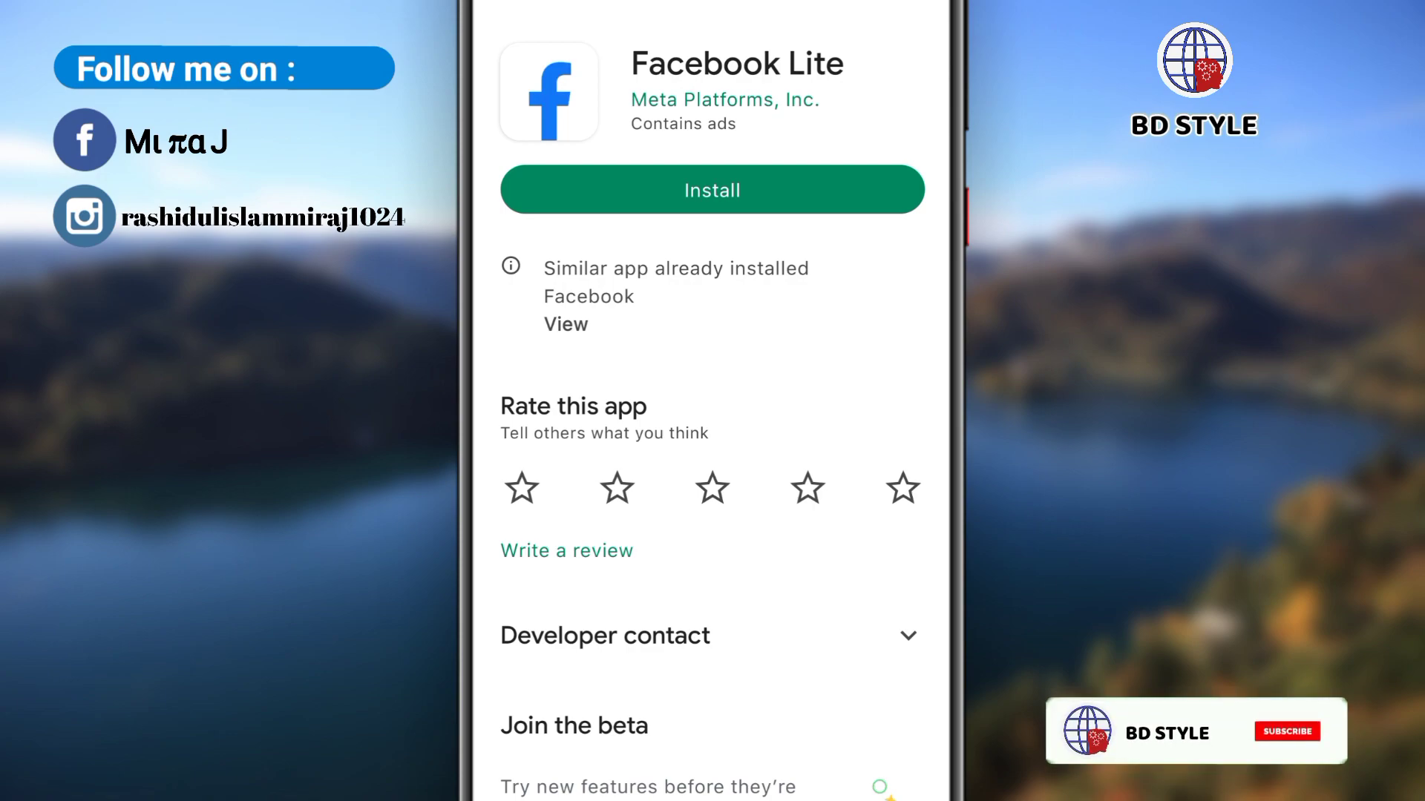
- Start reinstalling Facebook Lite, wait through Pending, and return home
click(712, 189)
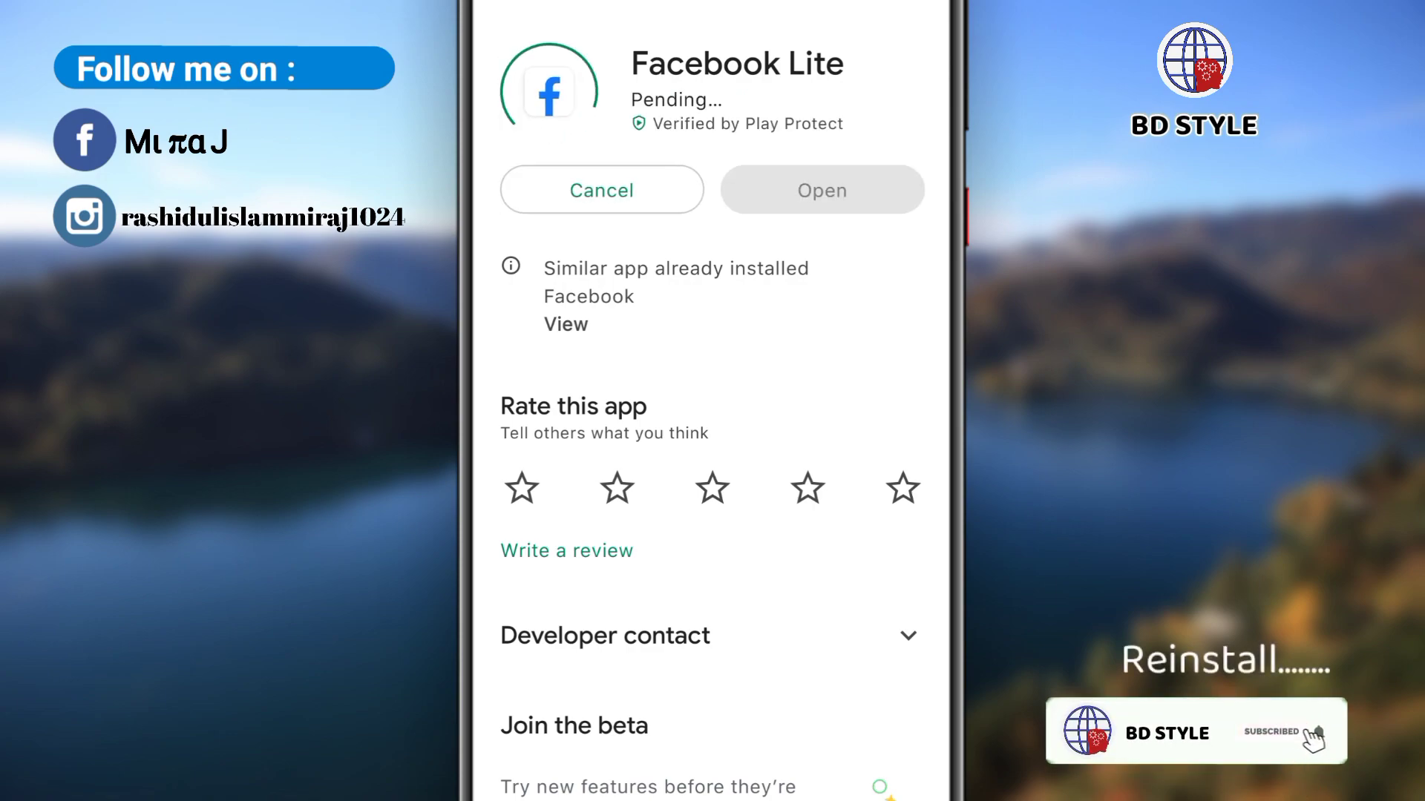
scroll(down, 3)
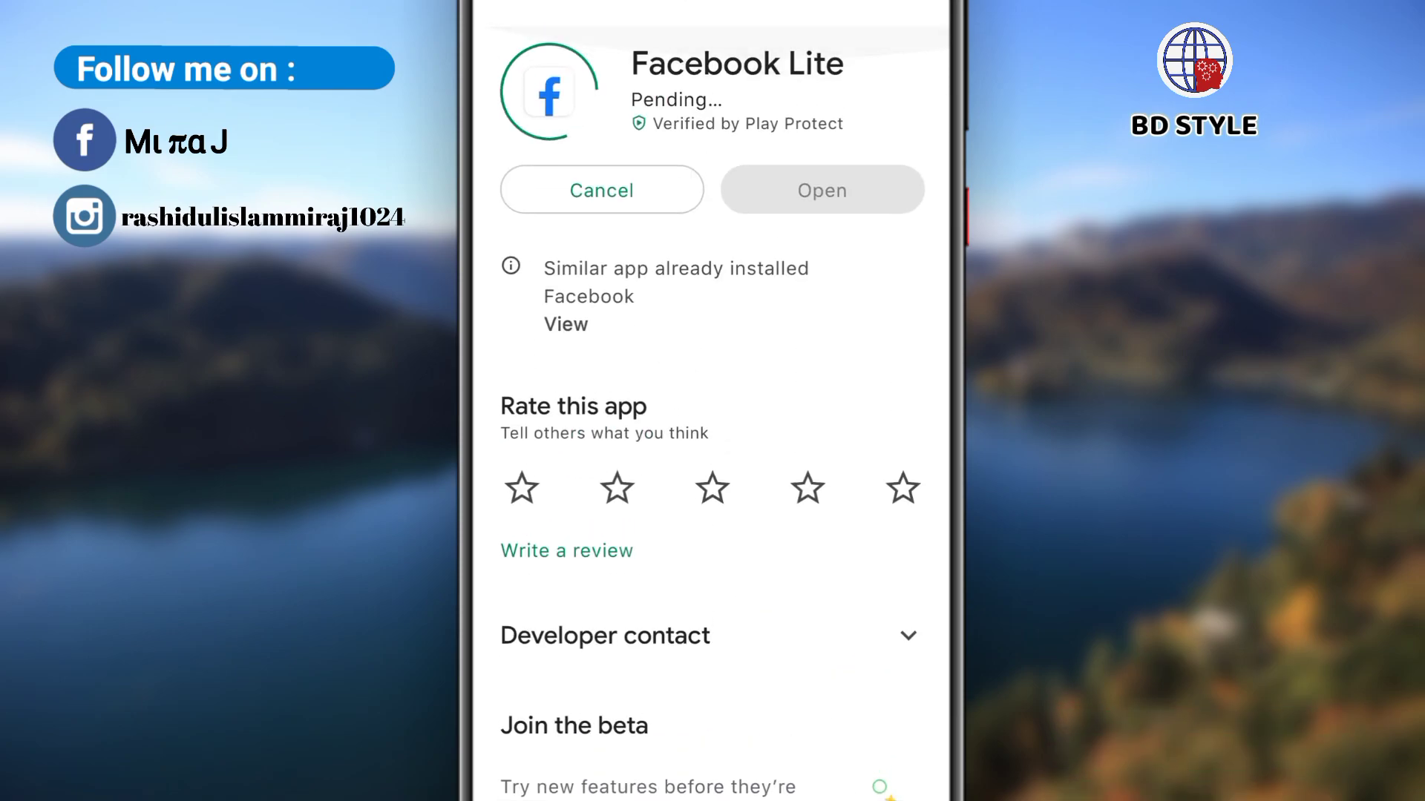
scroll(down, 3)
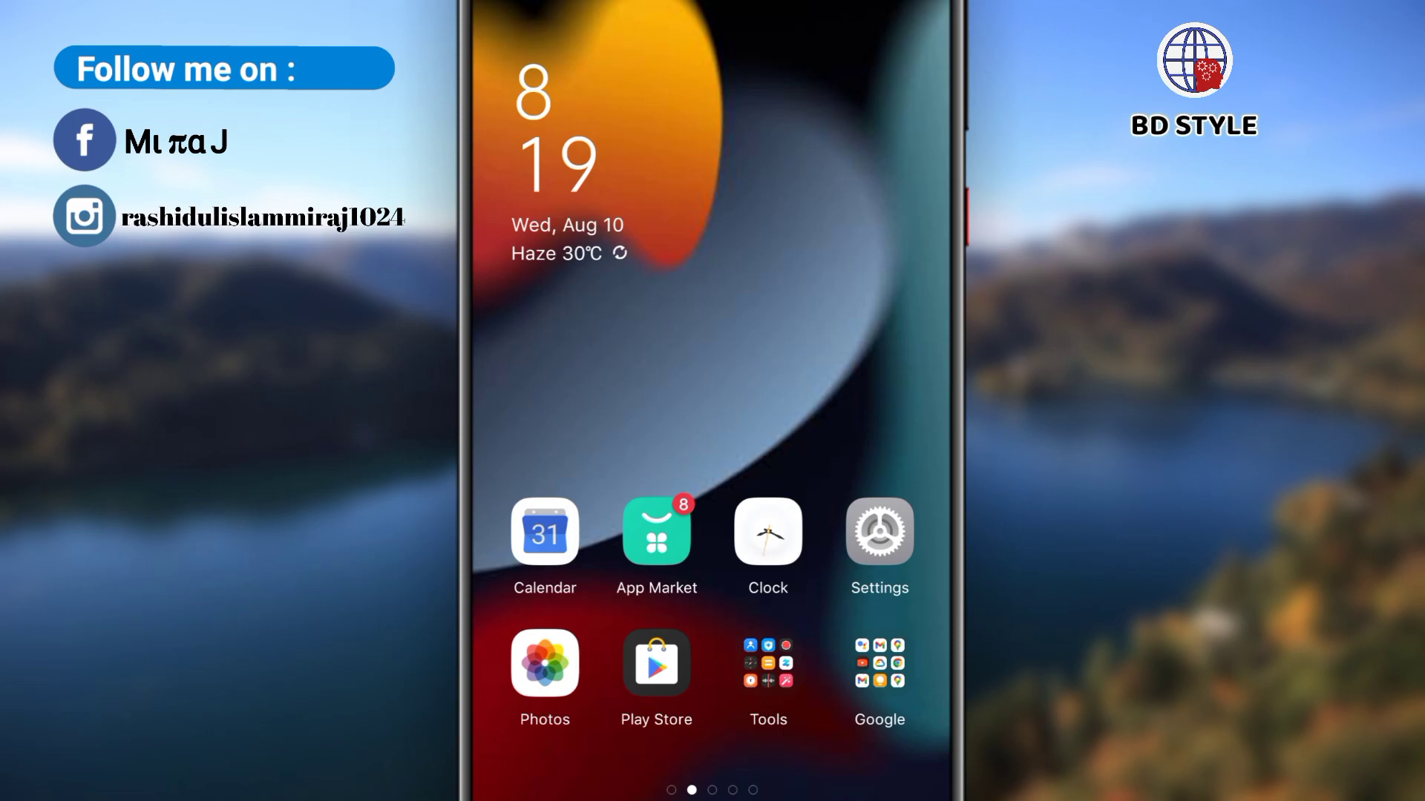
- Open App info and Storage usage for Facebook Lite, showing a 16.38 KB cache
scroll(left, 3)
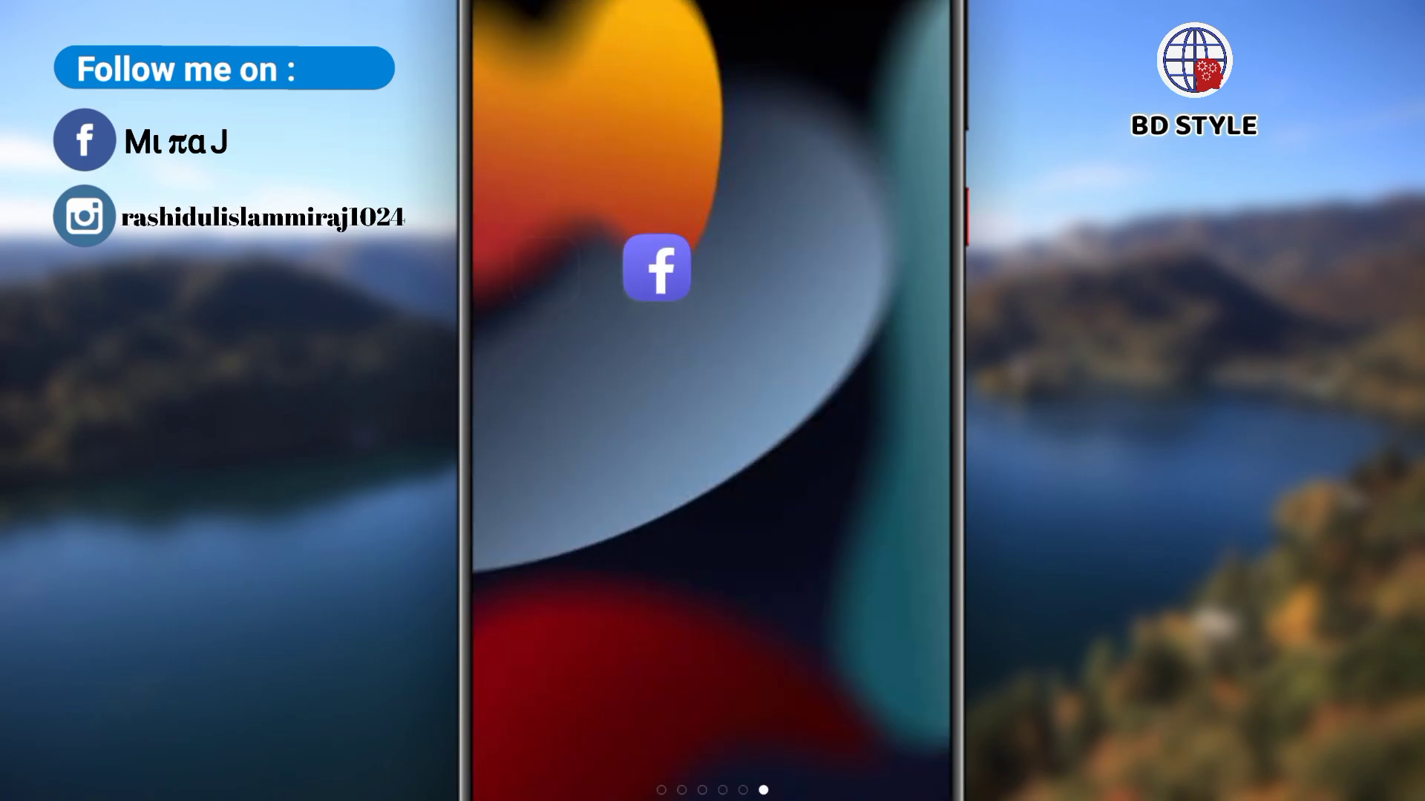
click(655, 268)
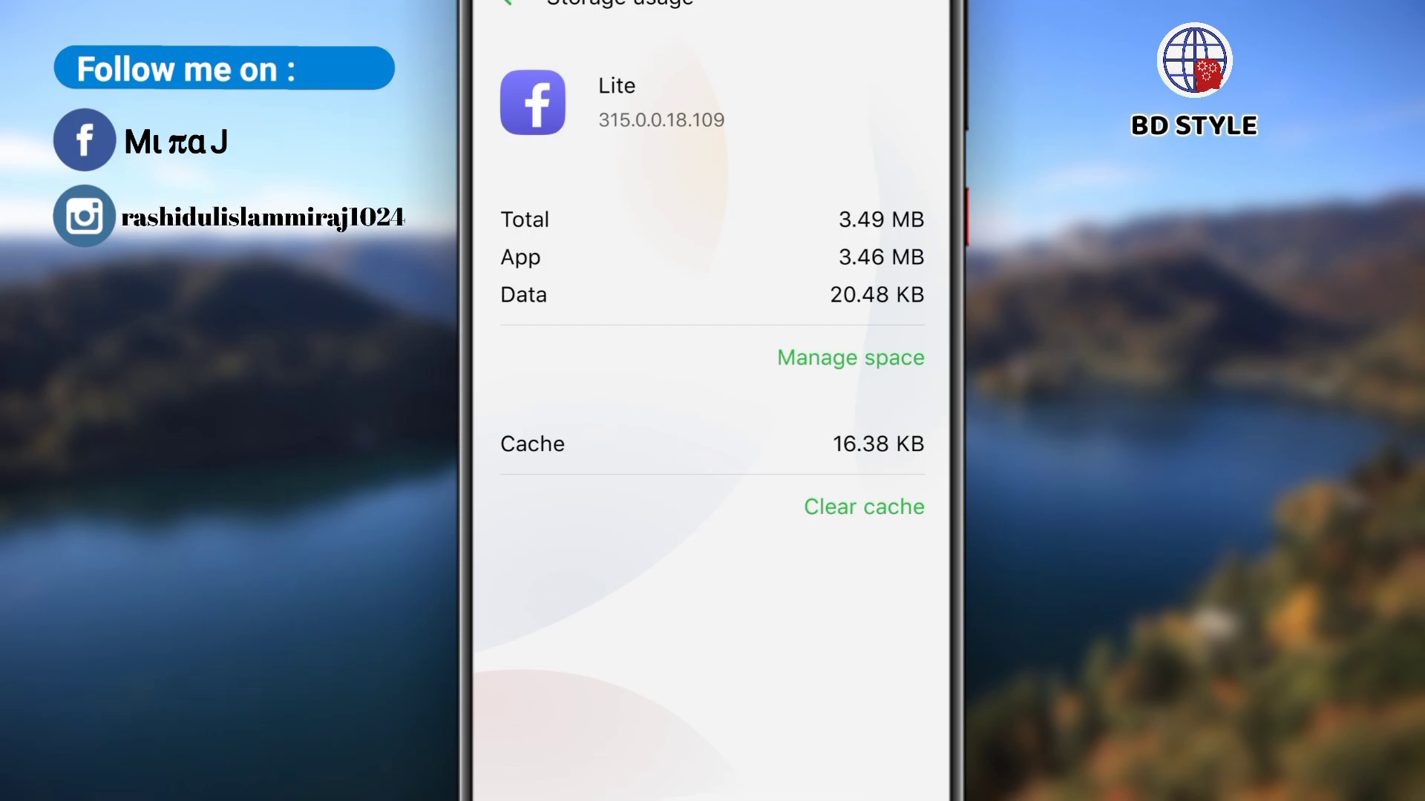
- Clear all Facebook Lite photo, video and other caches, then launch the app
click(849, 357)
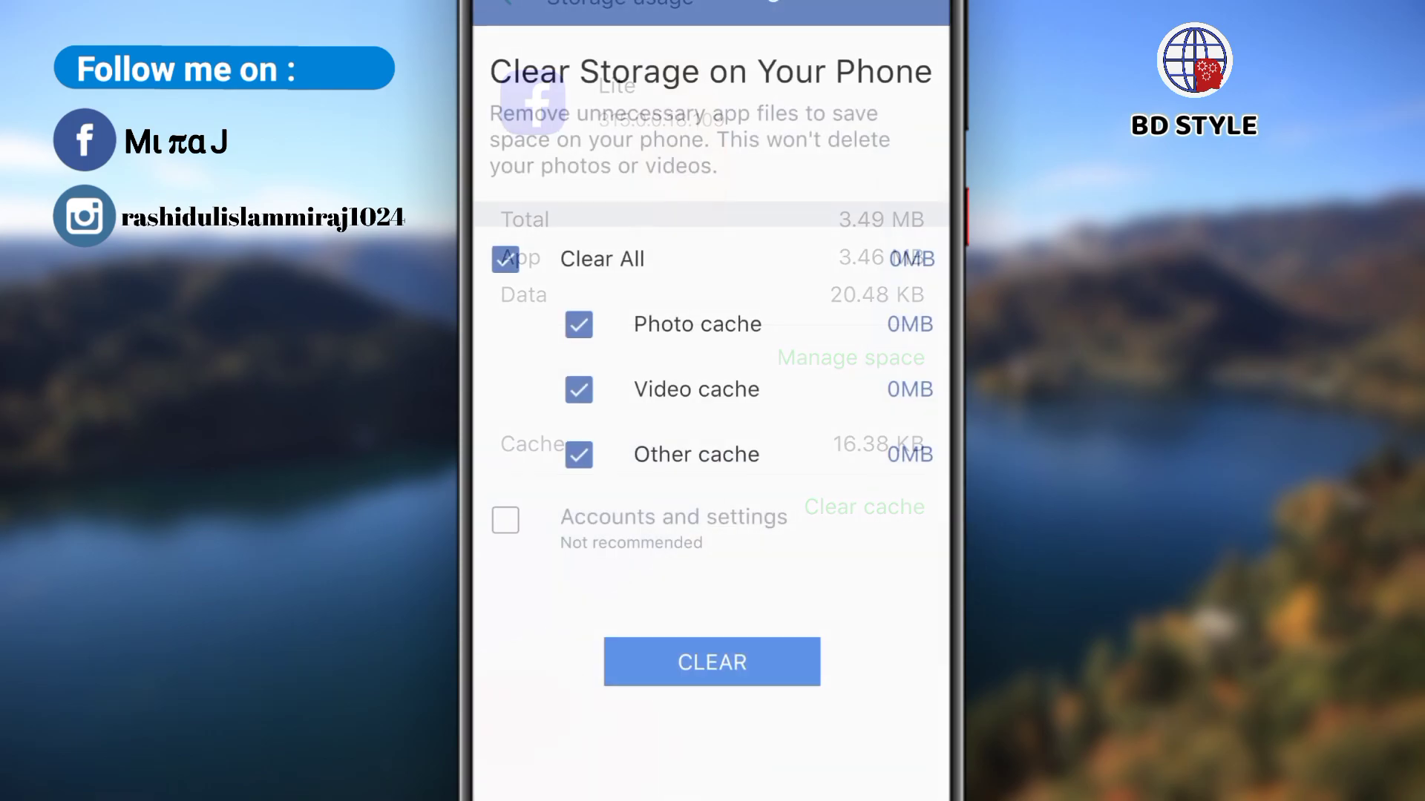
click(712, 662)
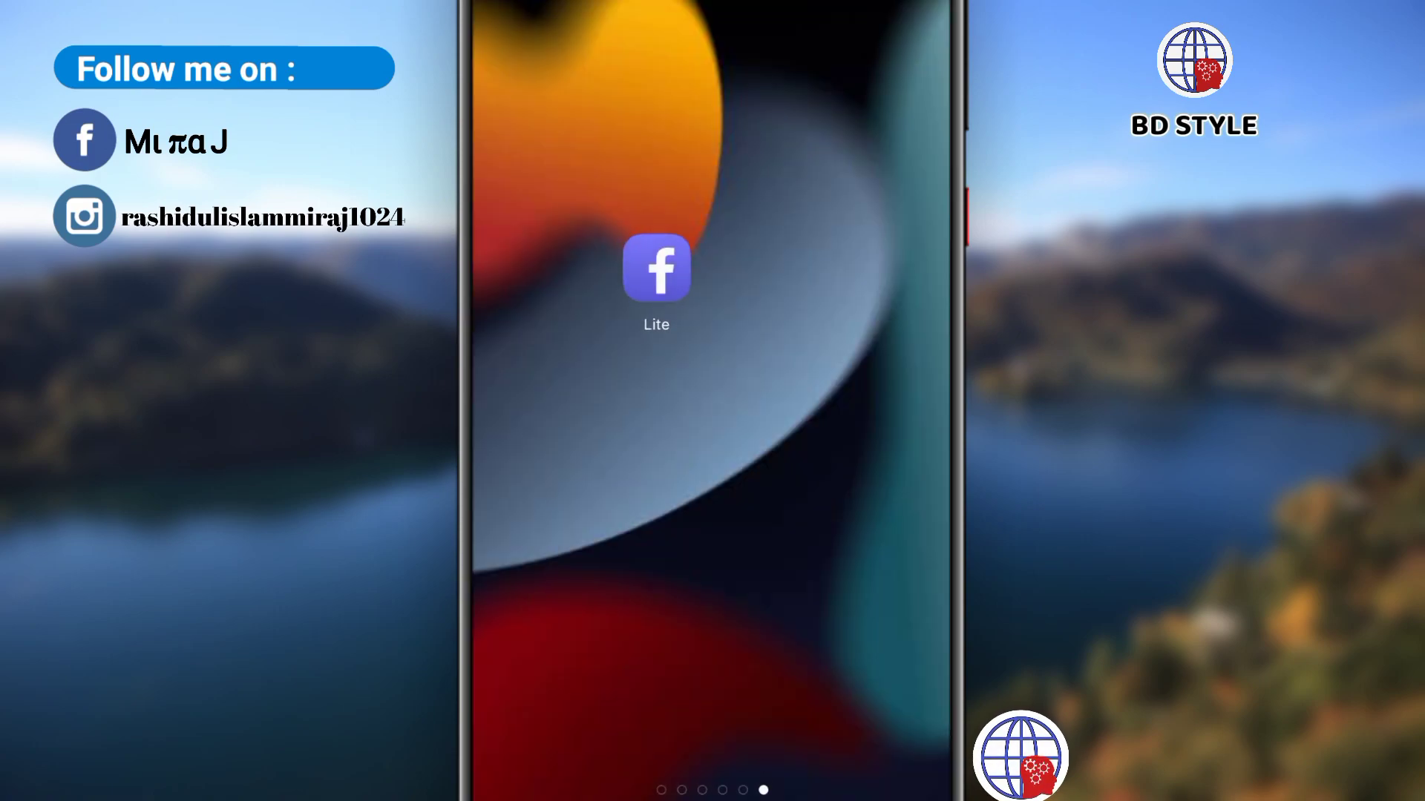
click(656, 268)
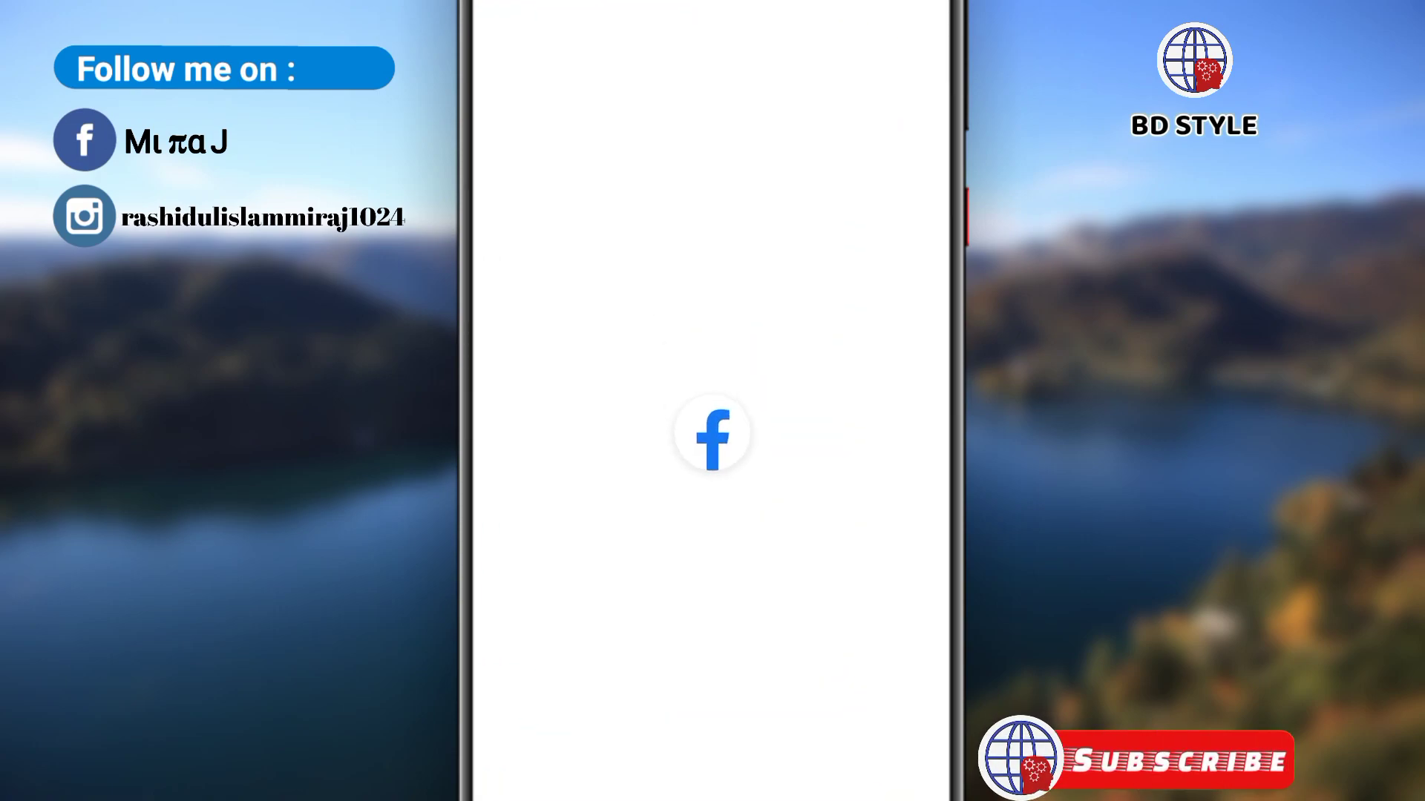